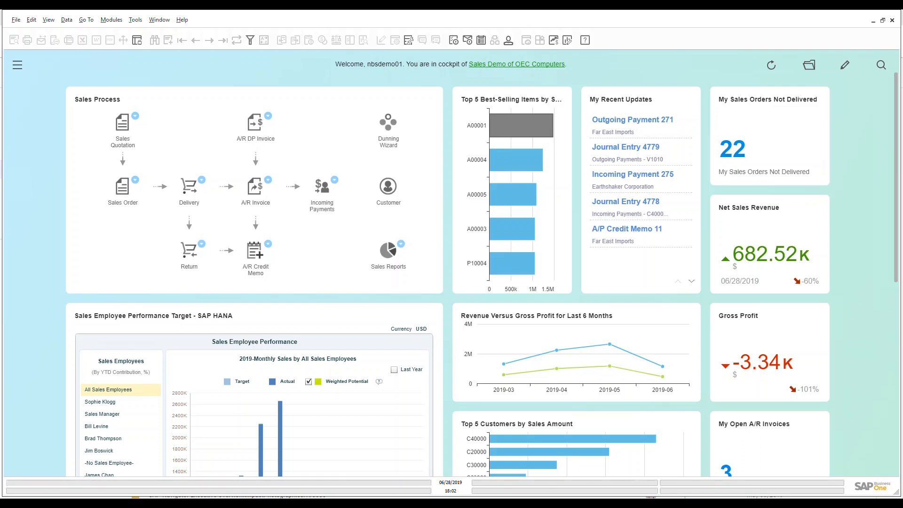
mouse_move(19, 68)
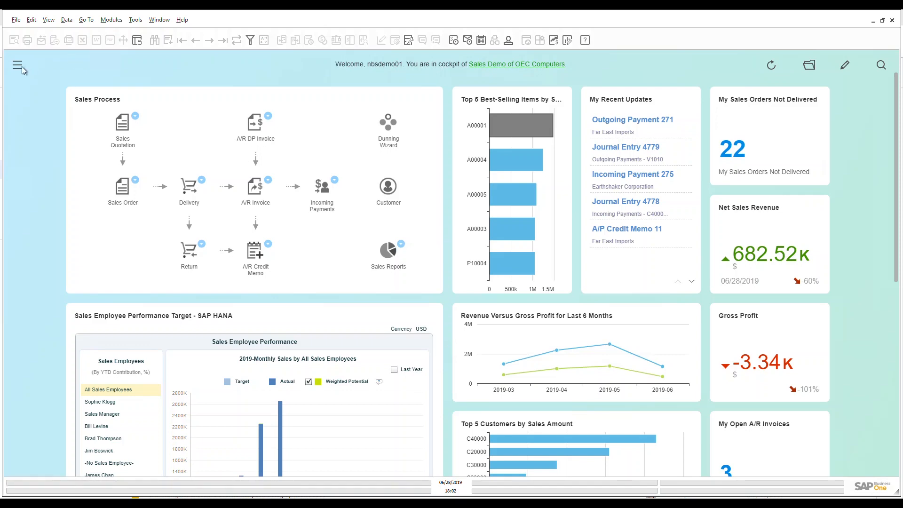
Step: Open the navigation side panel and expand its full Modules list
left_click(17, 64)
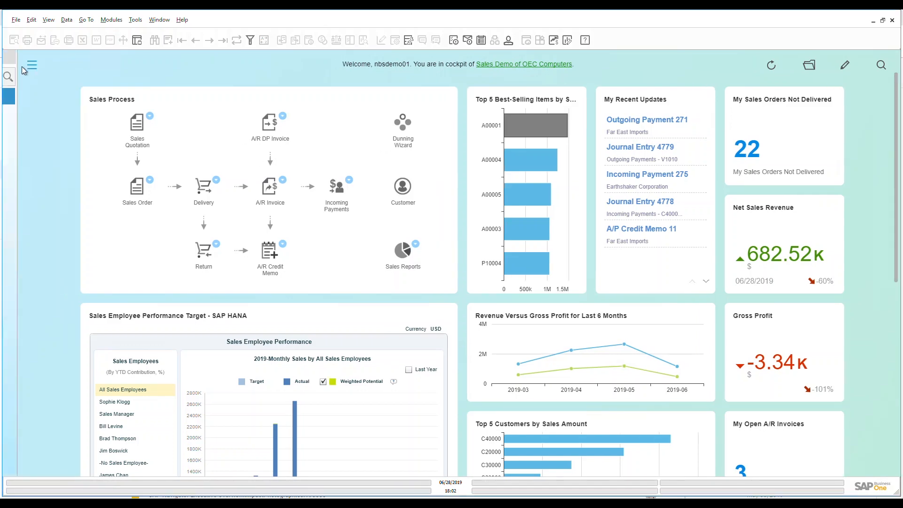
left_click(31, 65)
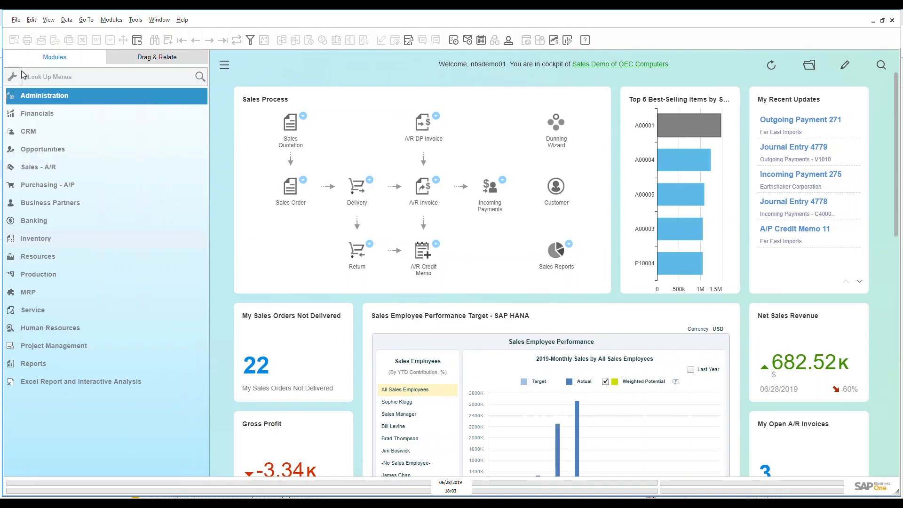
mouse_move(41, 239)
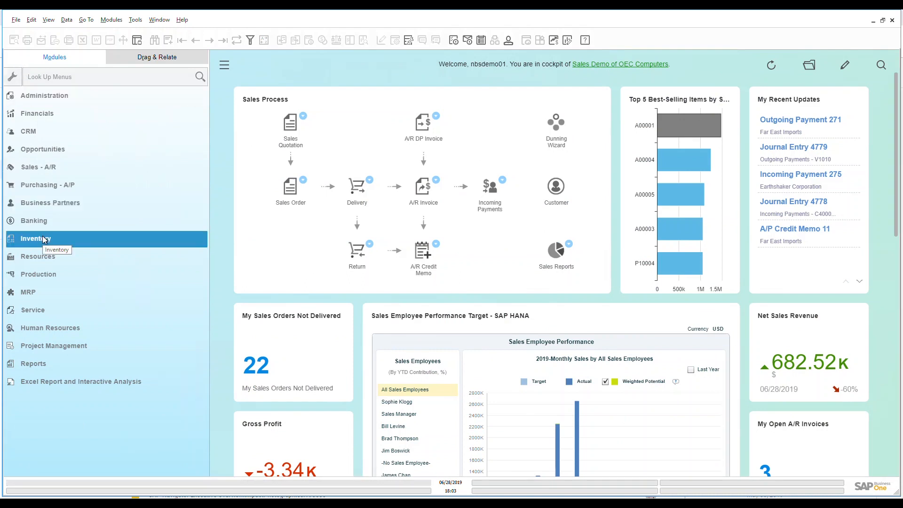
mouse_move(34, 239)
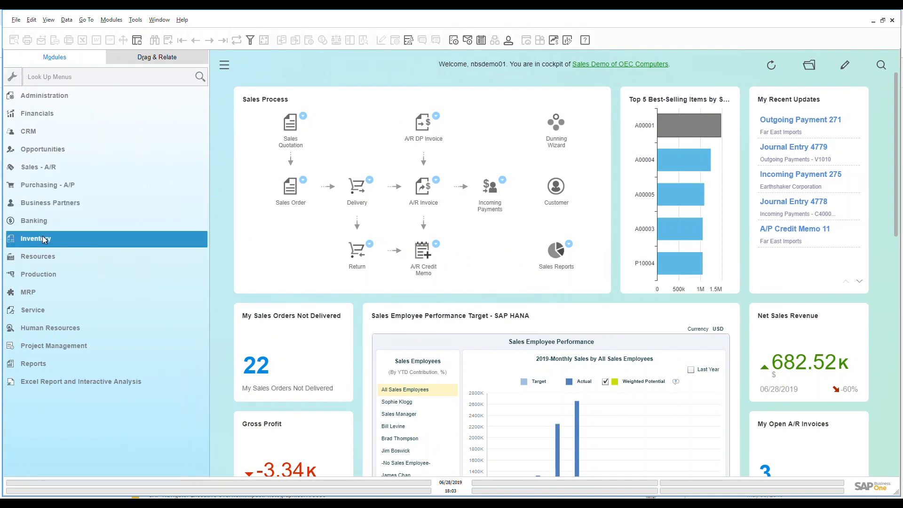
Step: Open a blank Item Master Data form from the Inventory module
left_click(36, 238)
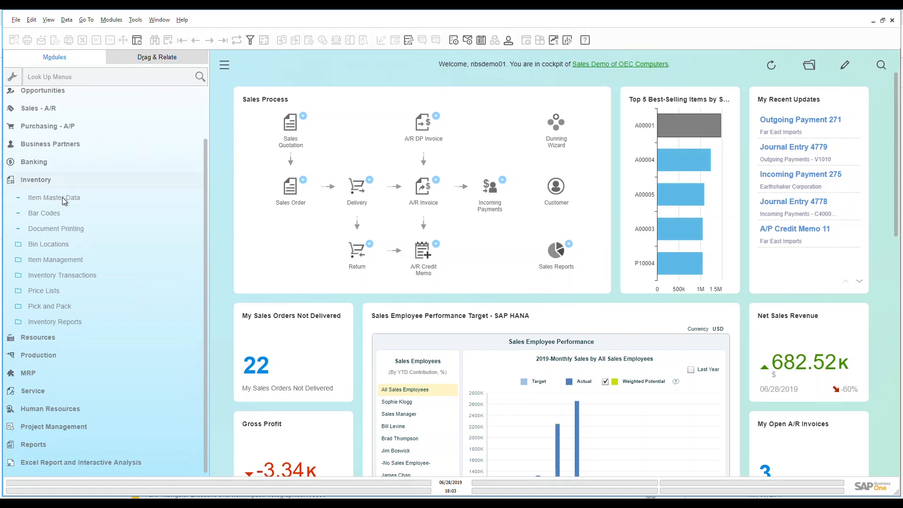
left_click(54, 197)
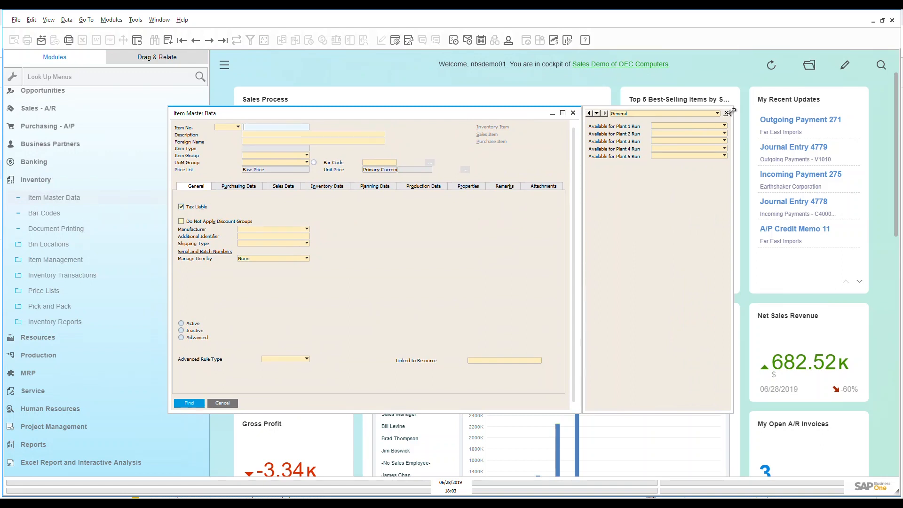
Step: Close the side panel and search Item No. with '*' to list all items
left_click(728, 113)
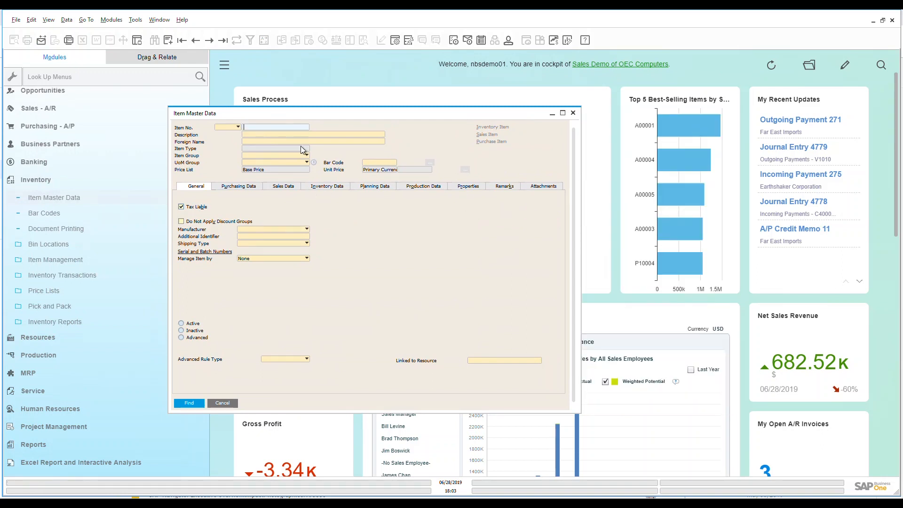
left_click(275, 126)
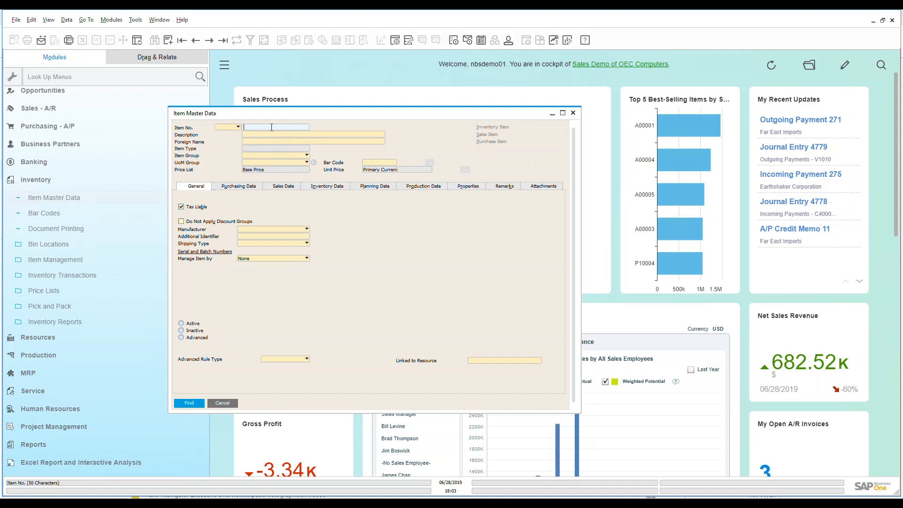
type("*")
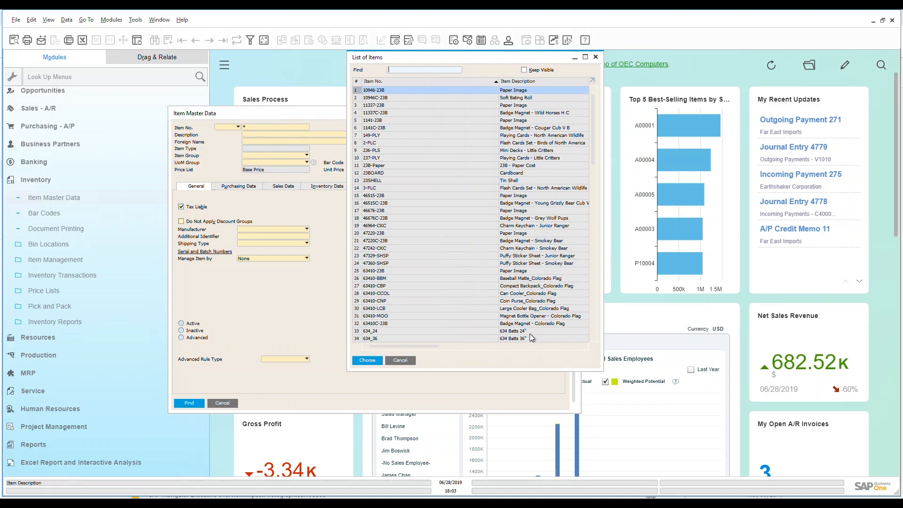
Step: Pick item A00001, J.B. Officeprint 1420, from the List of Items
scroll("down", 3)
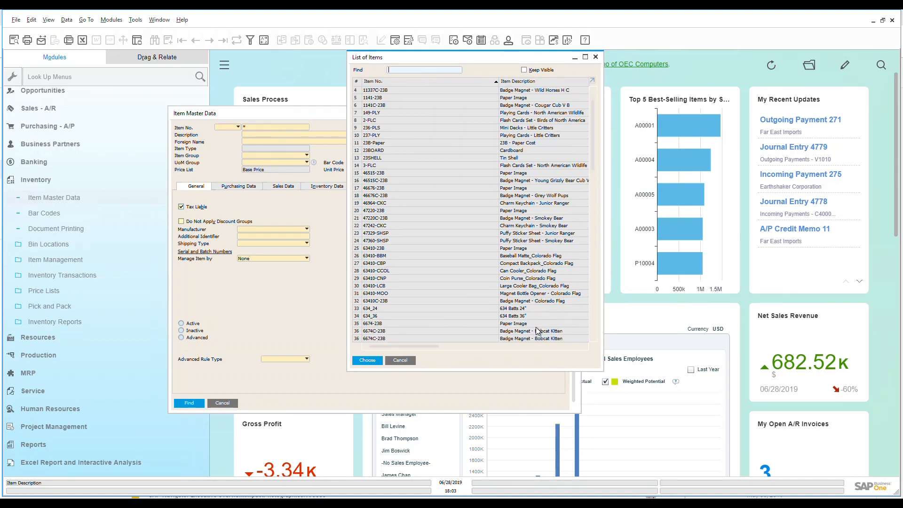
scroll("down", 3)
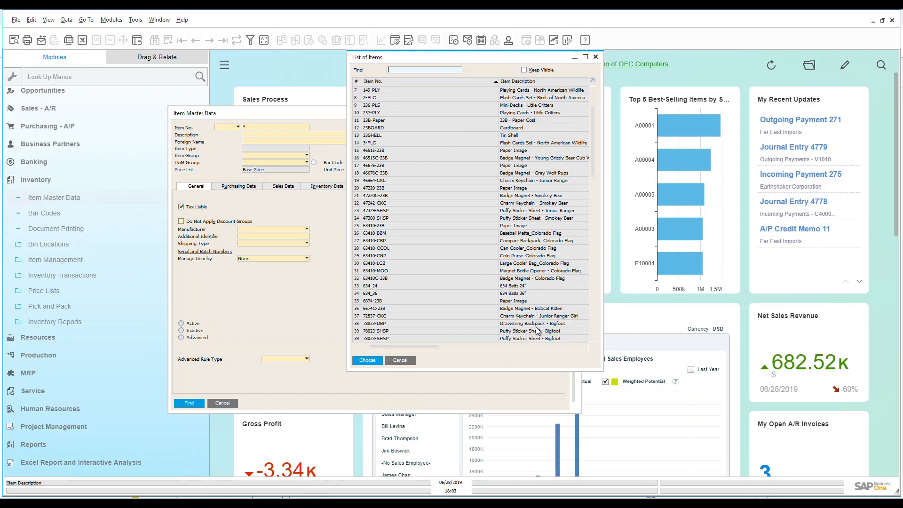
scroll("down", 3)
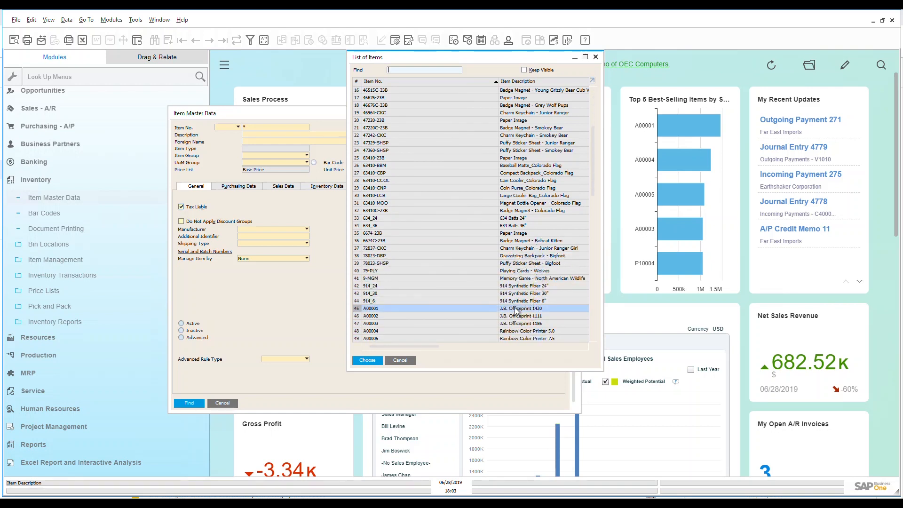
left_click(367, 360)
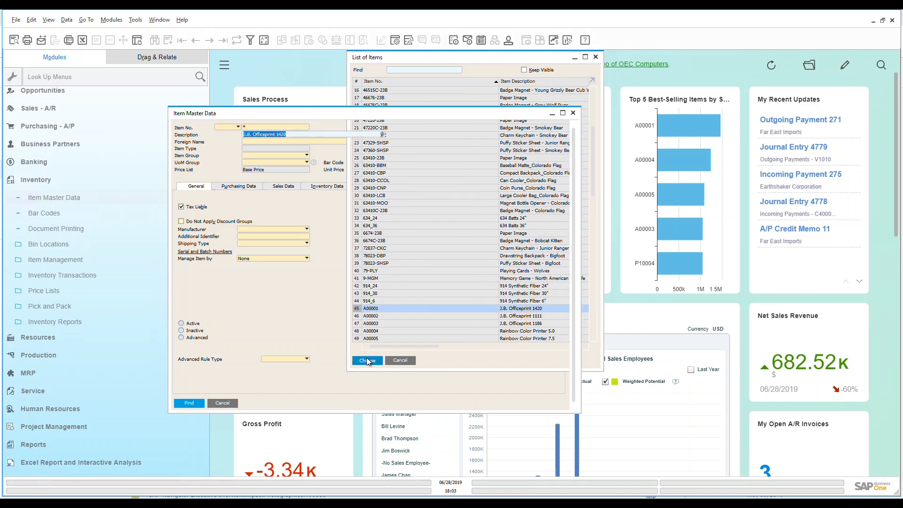
Step: Load A00001's record and check the price list options beside Base Price 400.00 $
left_click(367, 360)
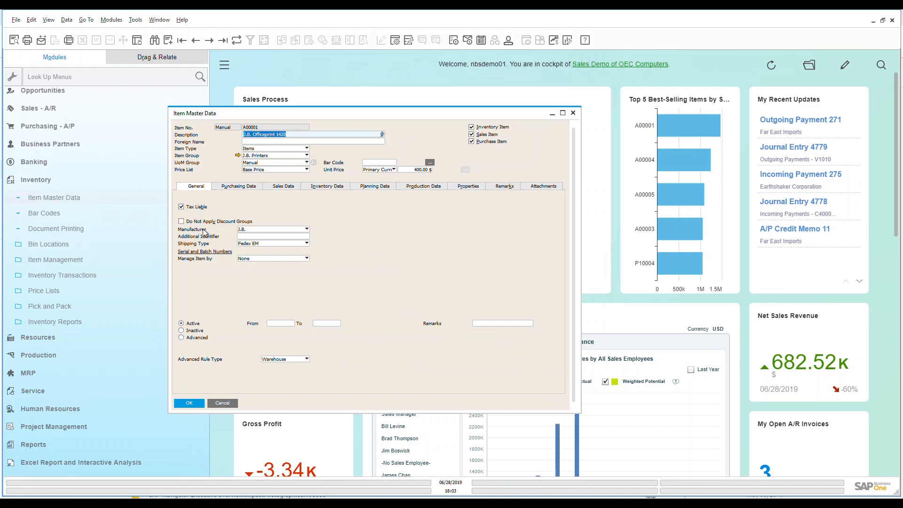
mouse_move(405, 179)
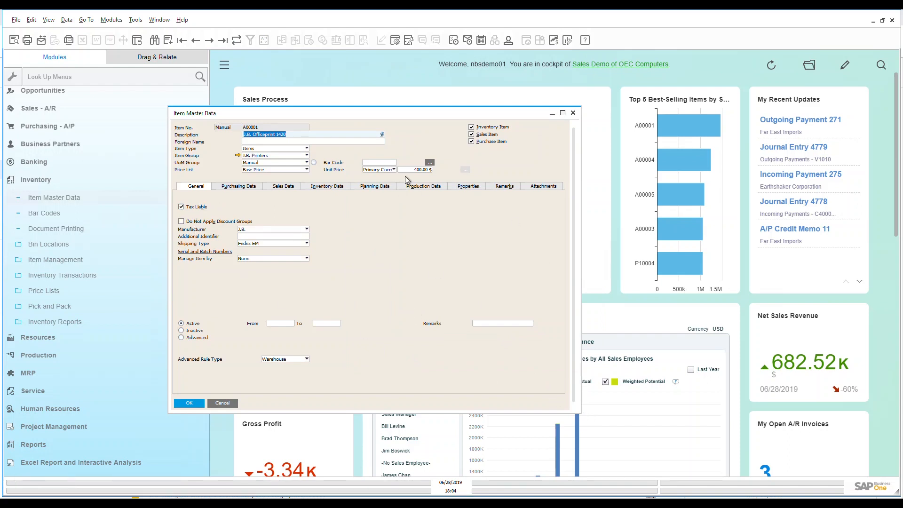
mouse_move(425, 176)
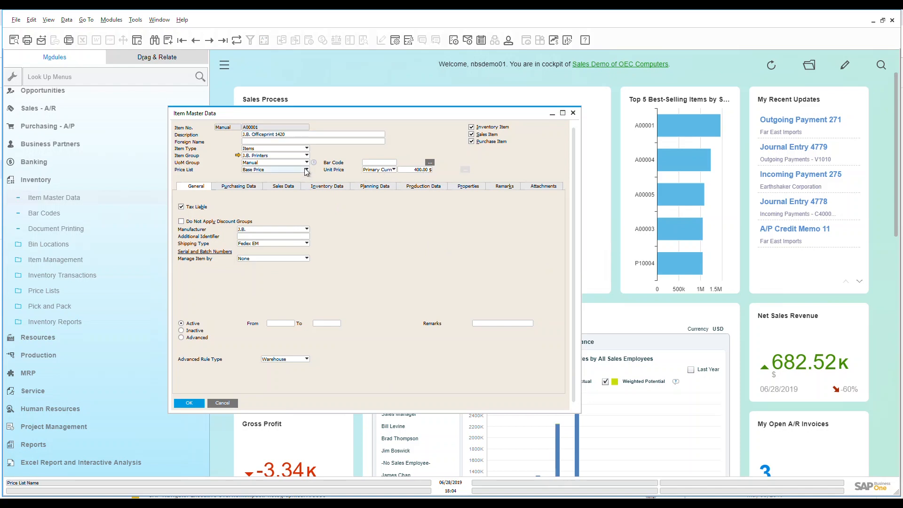
left_click(305, 169)
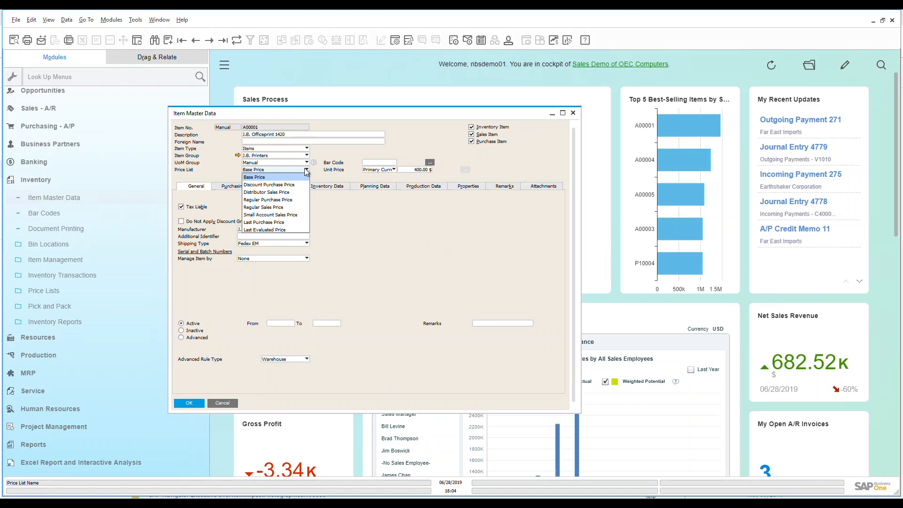
mouse_move(428, 272)
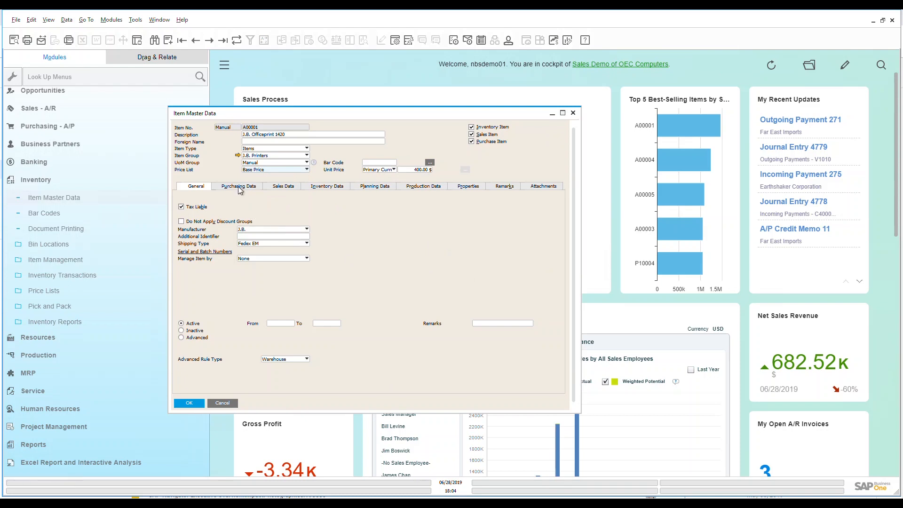
Step: Show A00001's purchasing data: vendor V10000, 10" dimensions, customs group 6307.90.7500
left_click(239, 185)
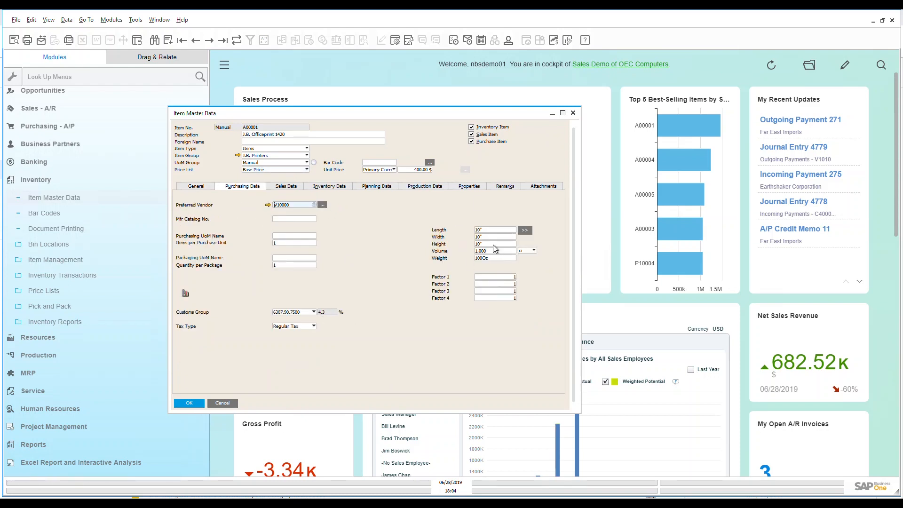
mouse_move(200, 298)
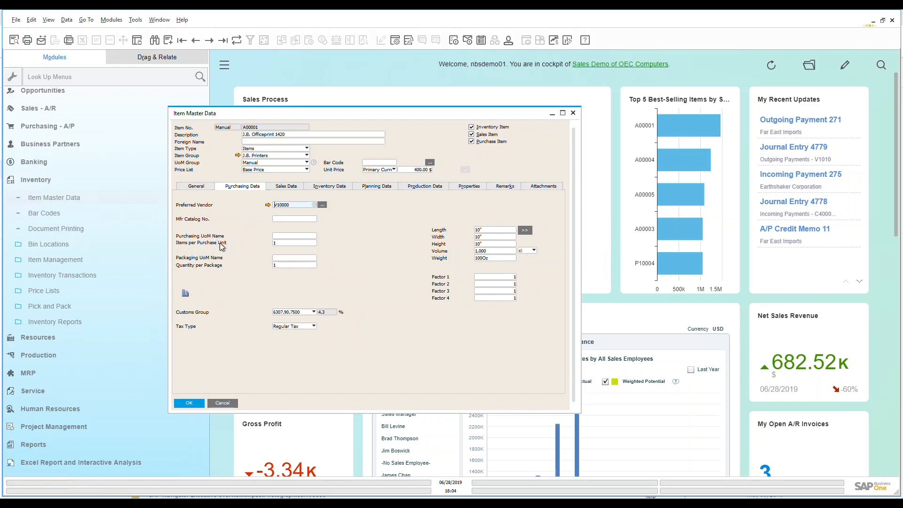
left_click(185, 293)
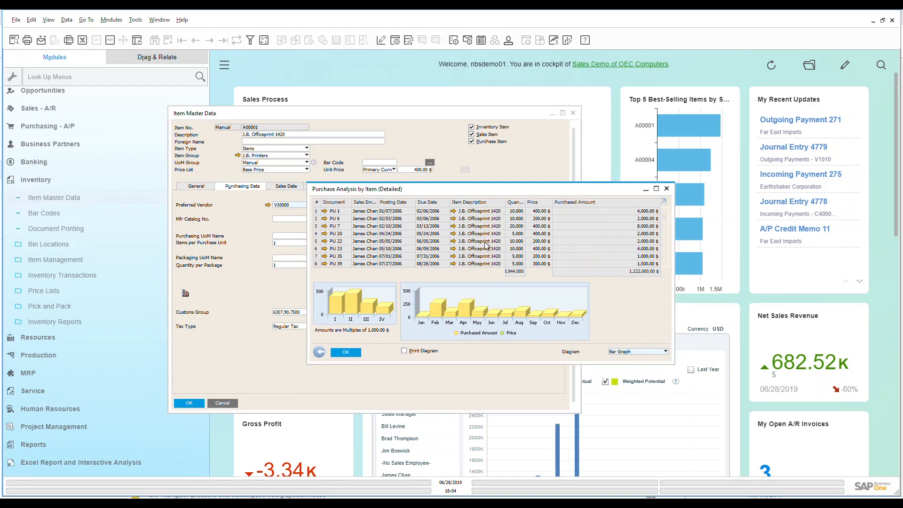
mouse_move(313, 200)
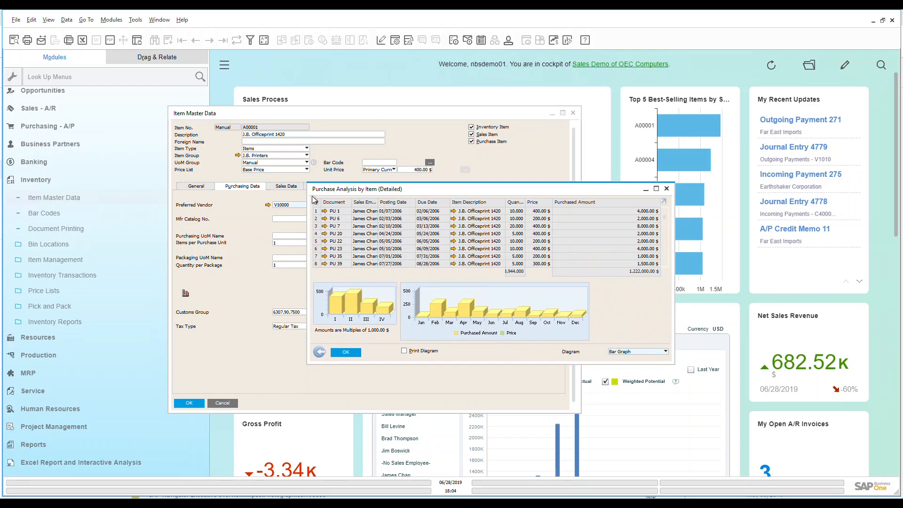
mouse_move(674, 201)
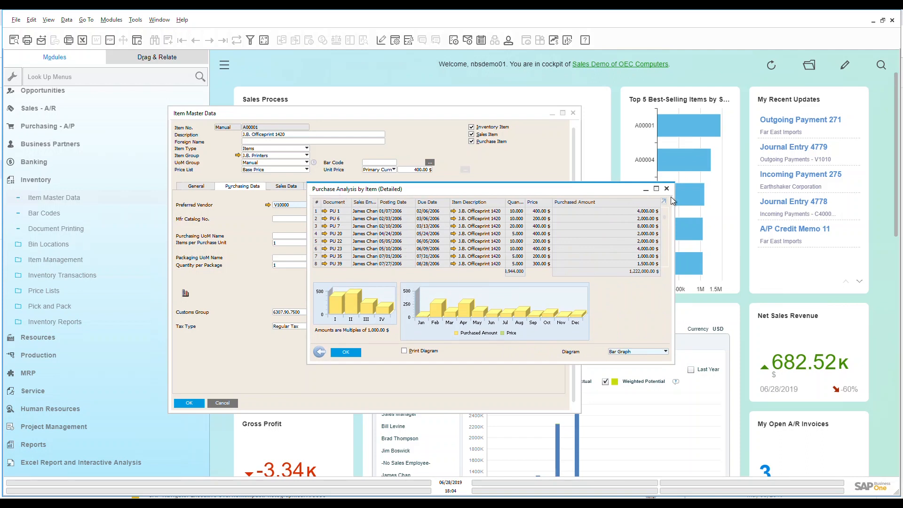
mouse_move(670, 198)
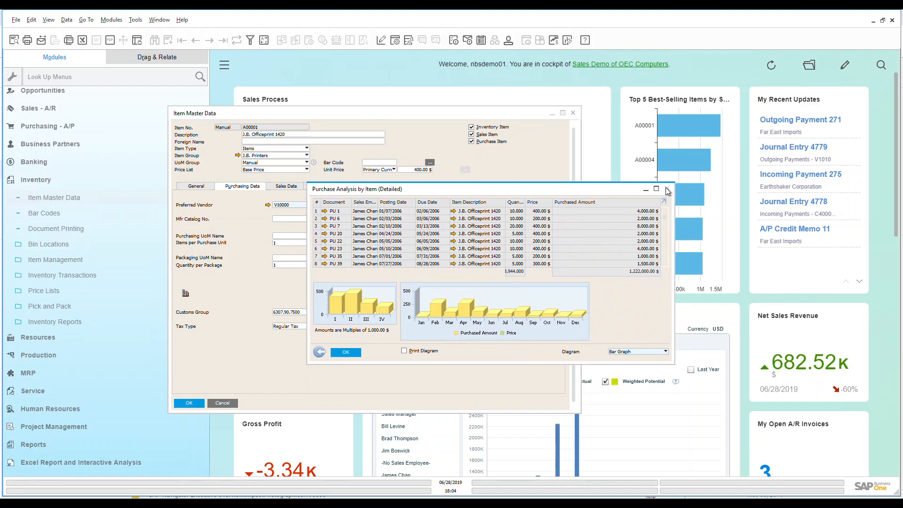
mouse_move(666, 191)
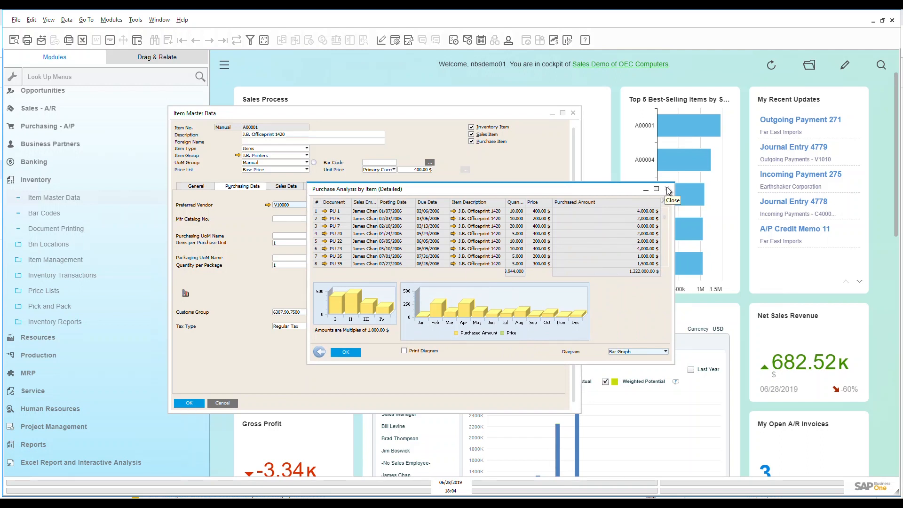
left_click(667, 189)
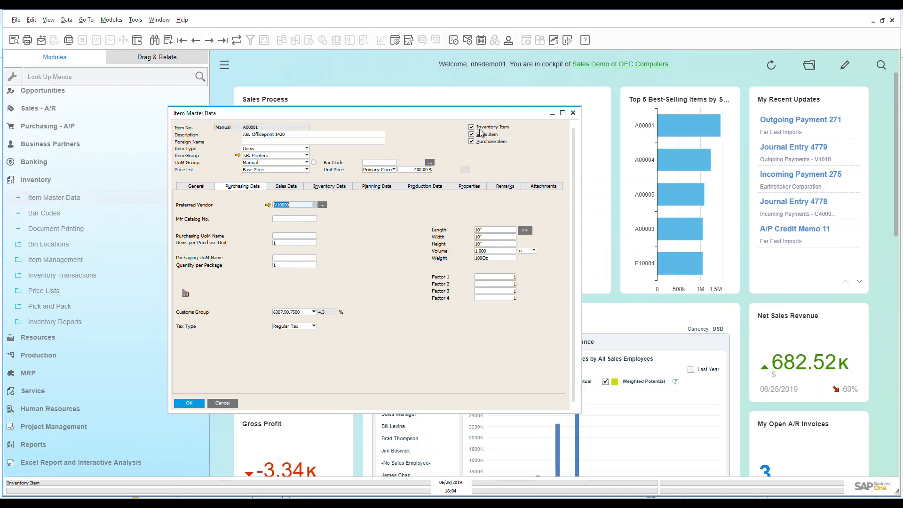
mouse_move(494, 132)
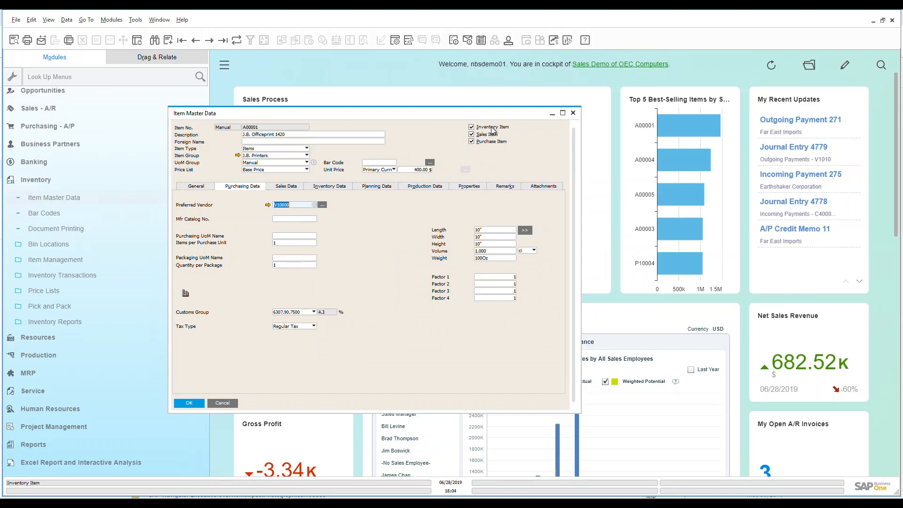
mouse_move(487, 134)
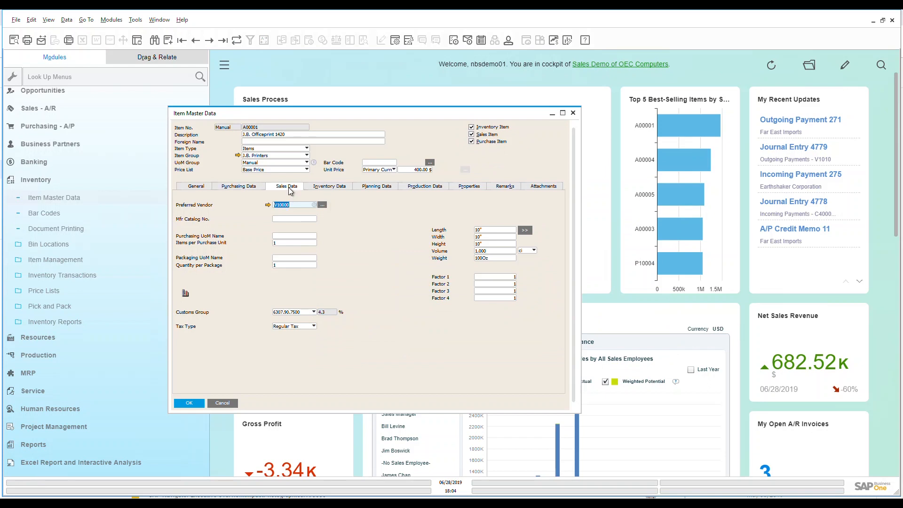
Step: Show A00001's sales data and close its detailed sales analysis report (2,709 units)
left_click(286, 185)
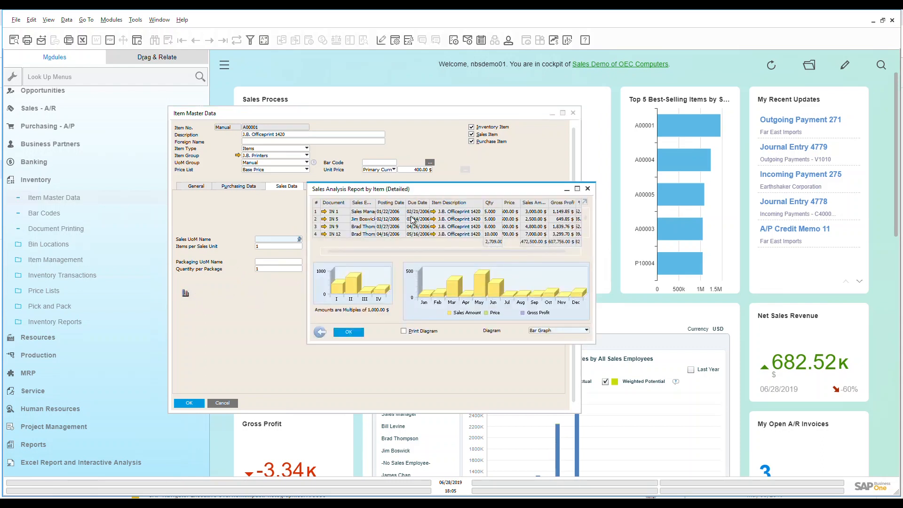
mouse_move(412, 254)
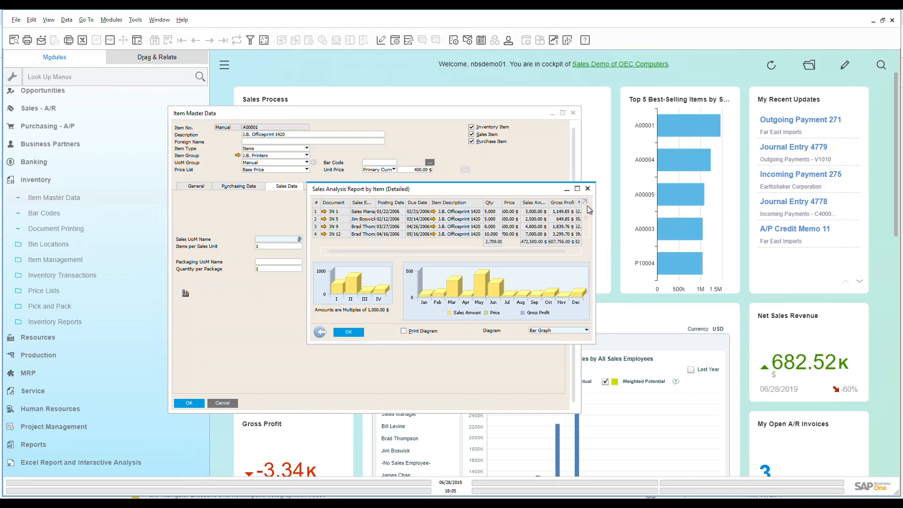
mouse_move(590, 192)
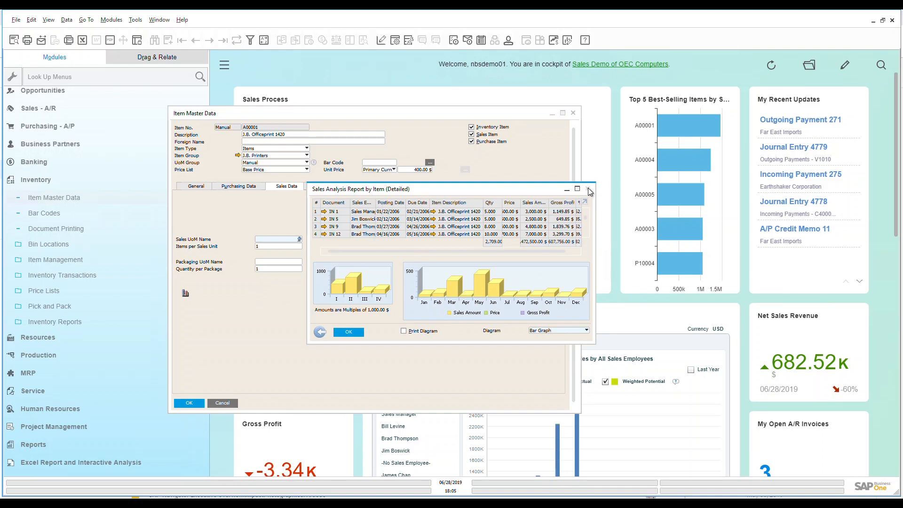
mouse_move(518, 292)
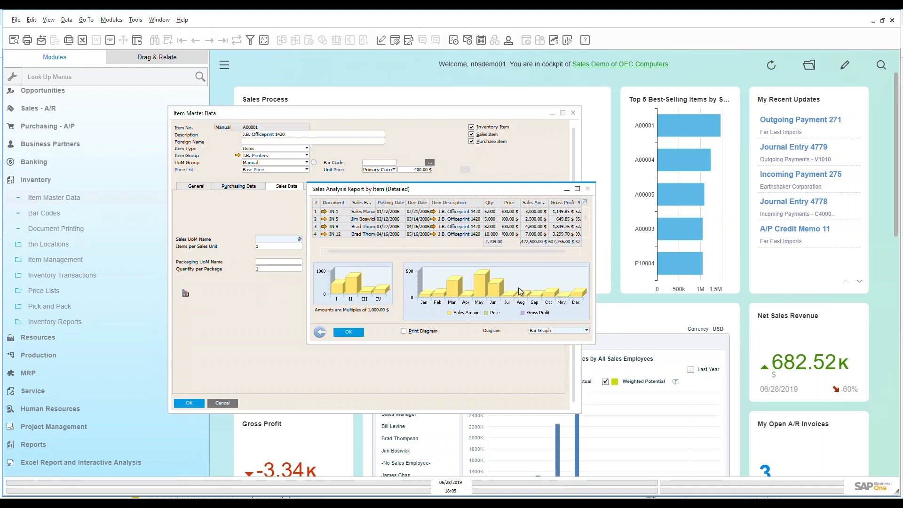
mouse_move(590, 192)
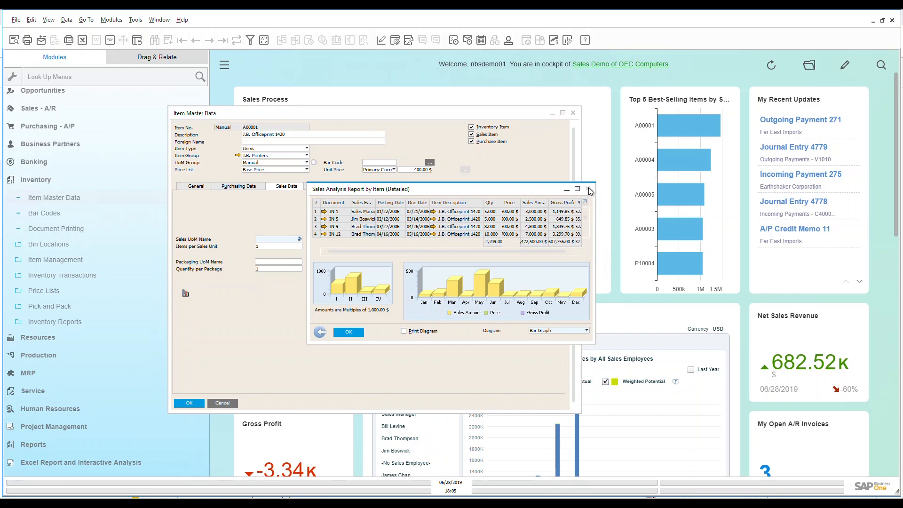
mouse_move(589, 190)
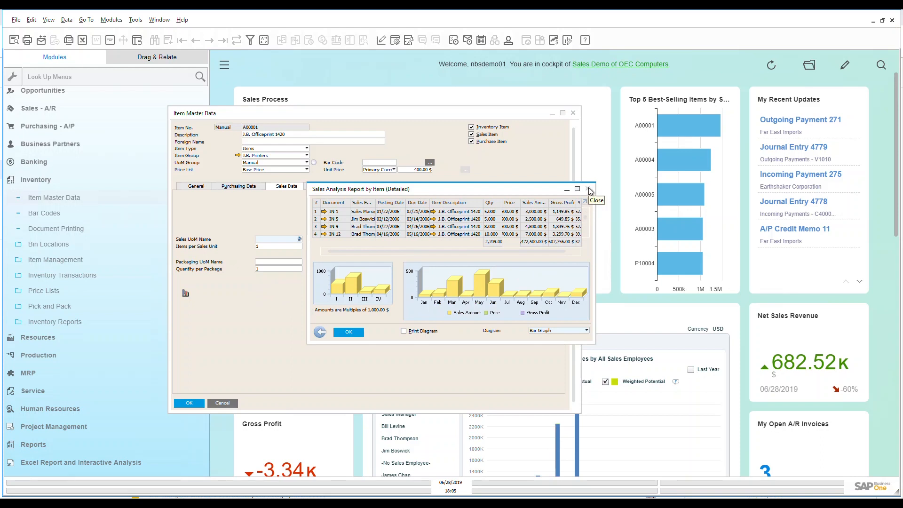
left_click(588, 190)
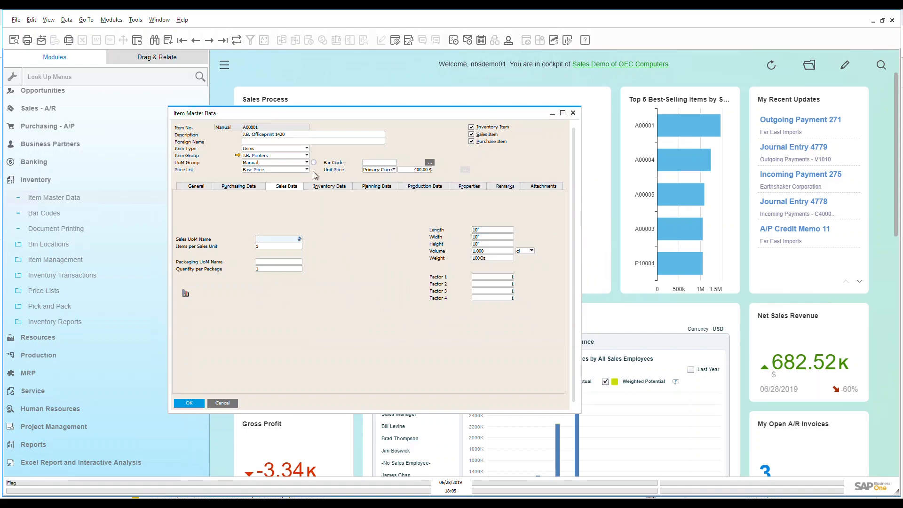
Step: Review A00001's warehouse stock of 1,390 units, then show its planning settings
left_click(328, 186)
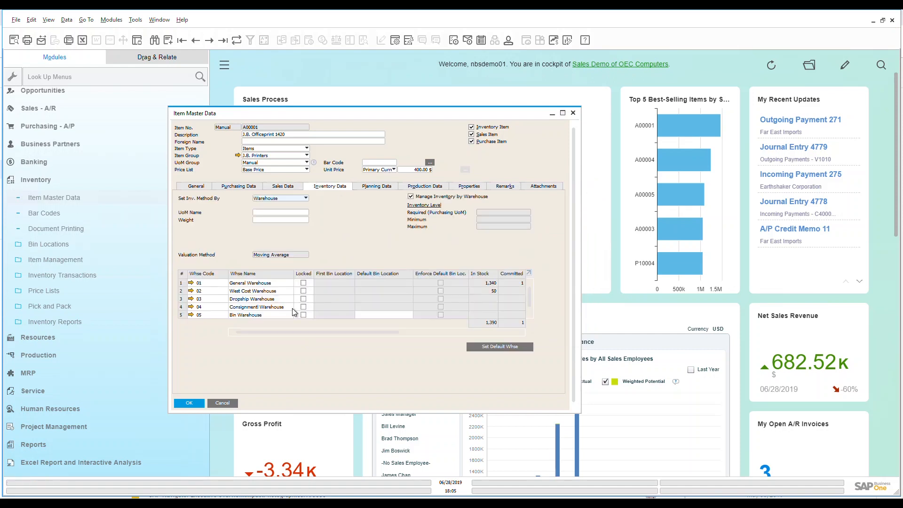
mouse_move(564, 386)
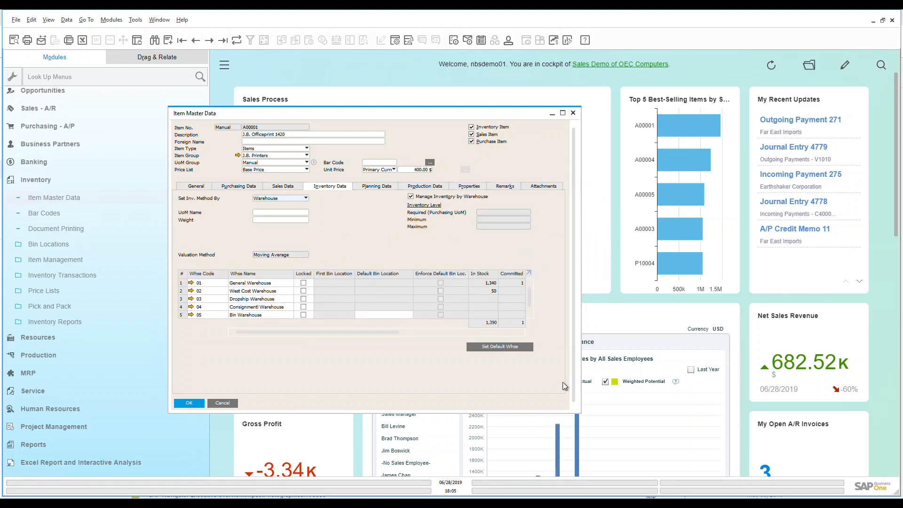
mouse_move(667, 413)
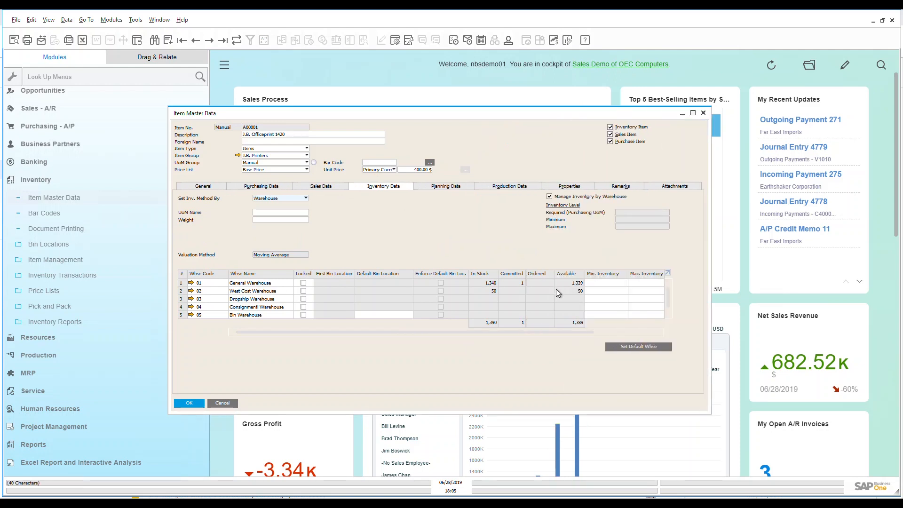
mouse_move(523, 273)
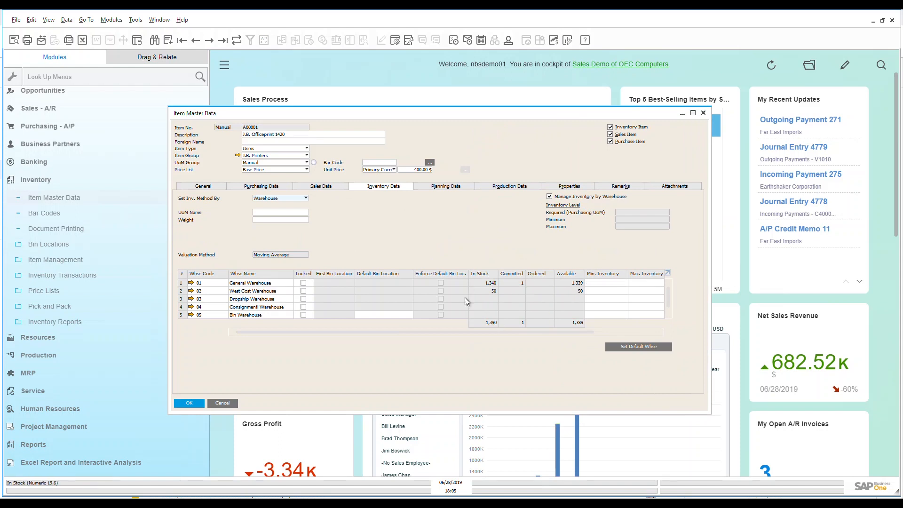
mouse_move(522, 271)
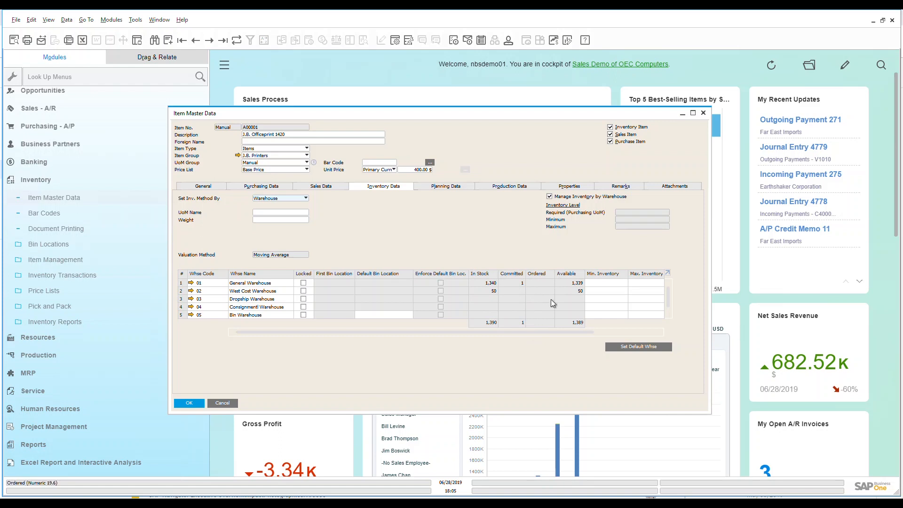
mouse_move(564, 345)
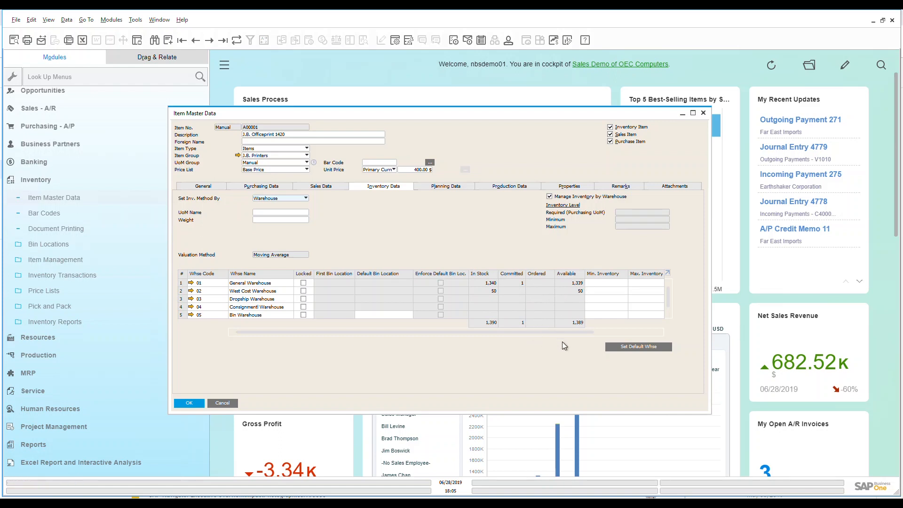
left_click(446, 185)
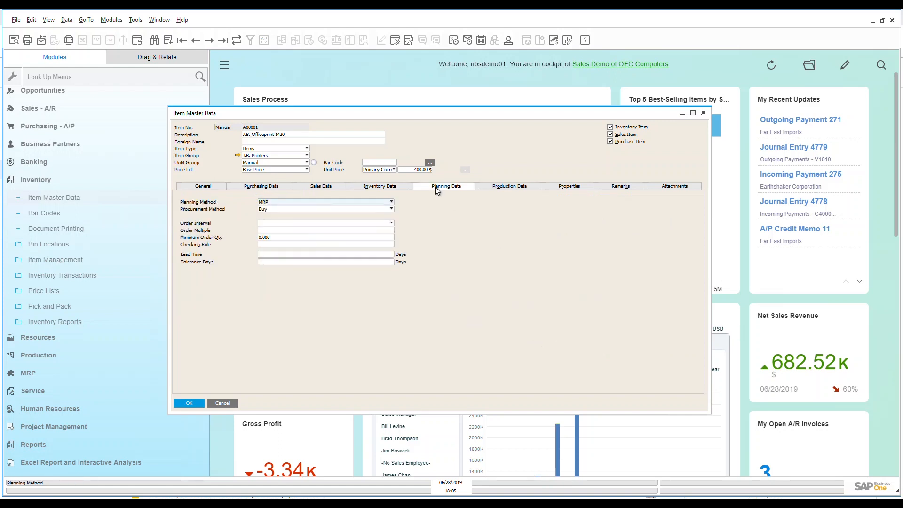
mouse_move(280, 210)
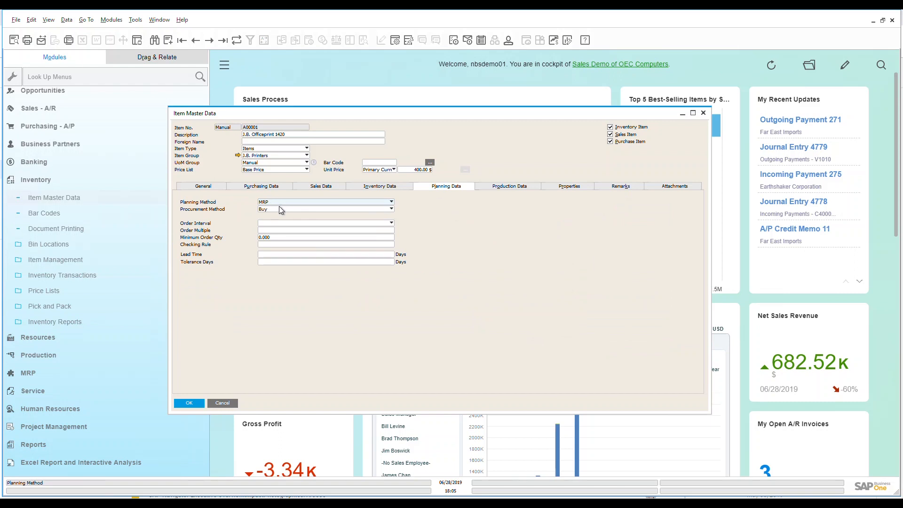
Step: Keep Buy as procurement method and view production data: Backflush, standard cost 308.04 $
left_click(391, 209)
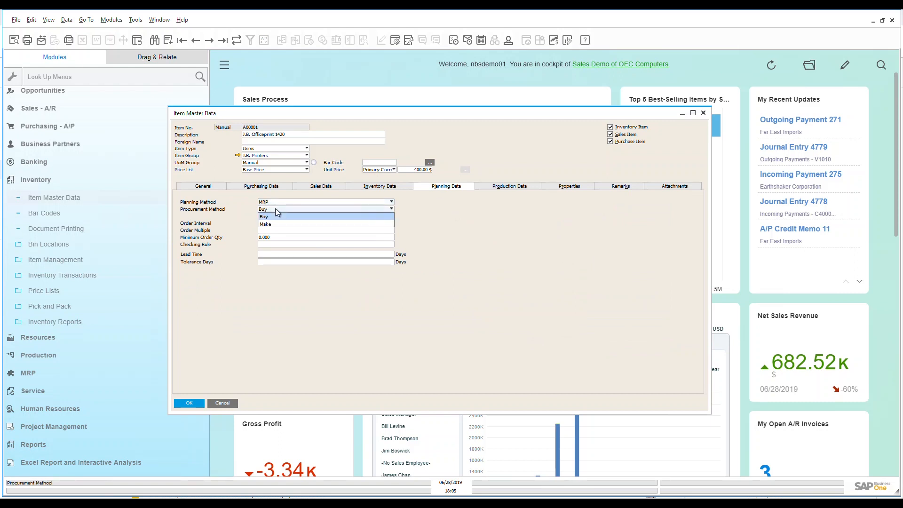
left_click(264, 217)
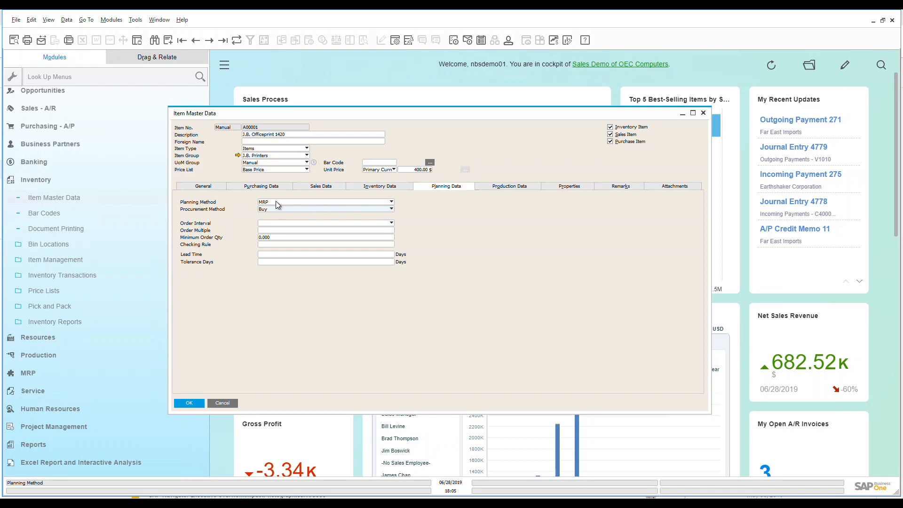
mouse_move(305, 267)
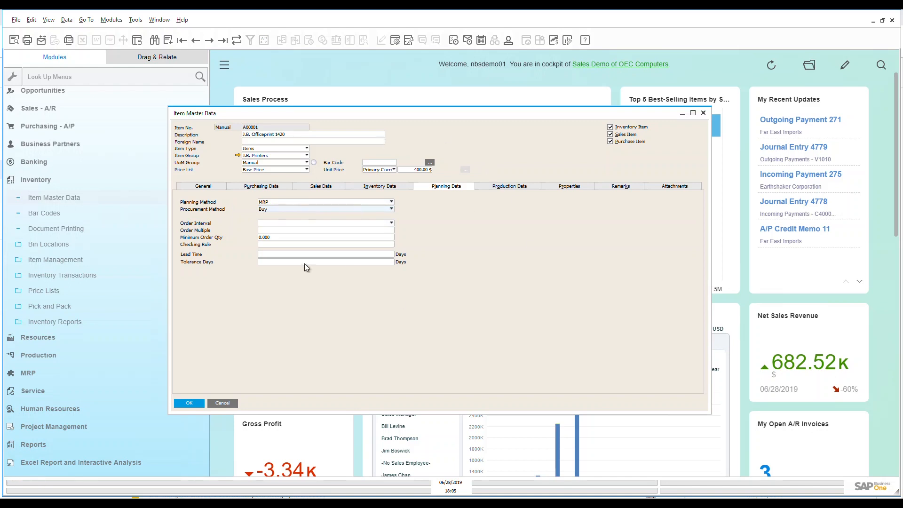
mouse_move(520, 191)
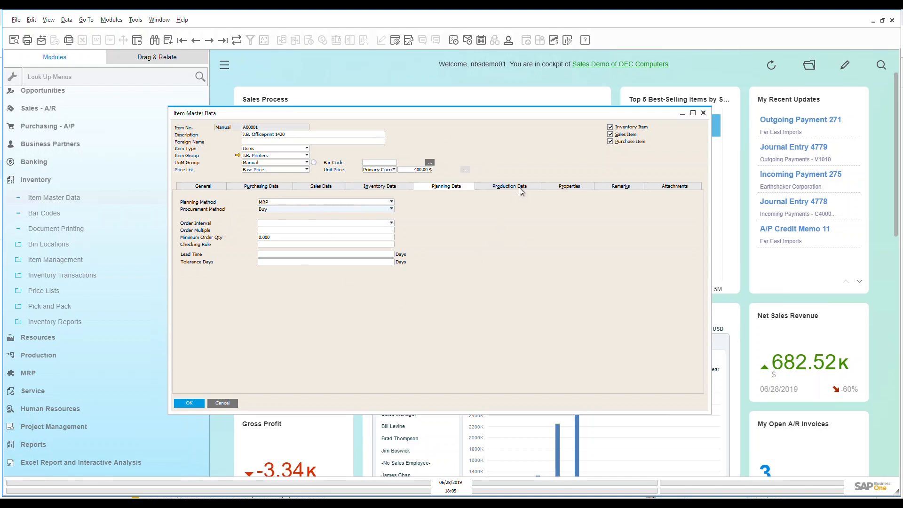
left_click(507, 186)
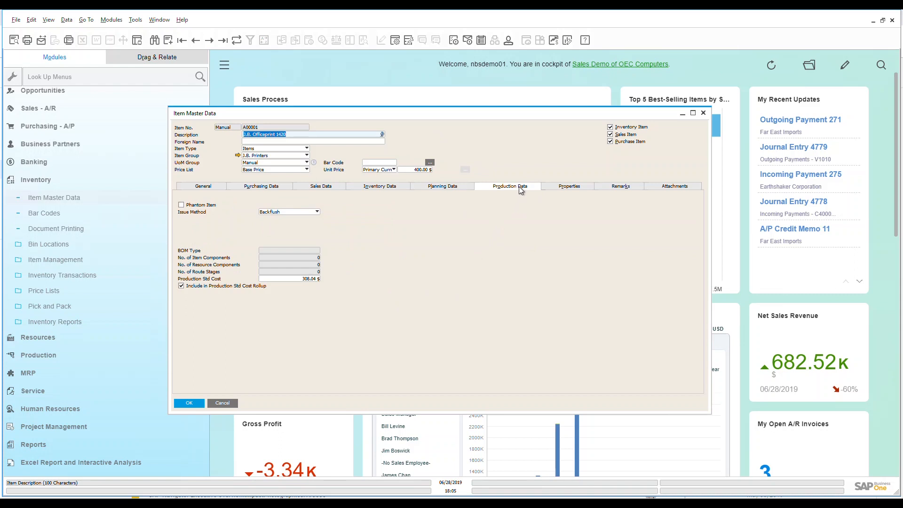
Step: Check A00001's property list, all unticked, then return to its General details
left_click(567, 186)
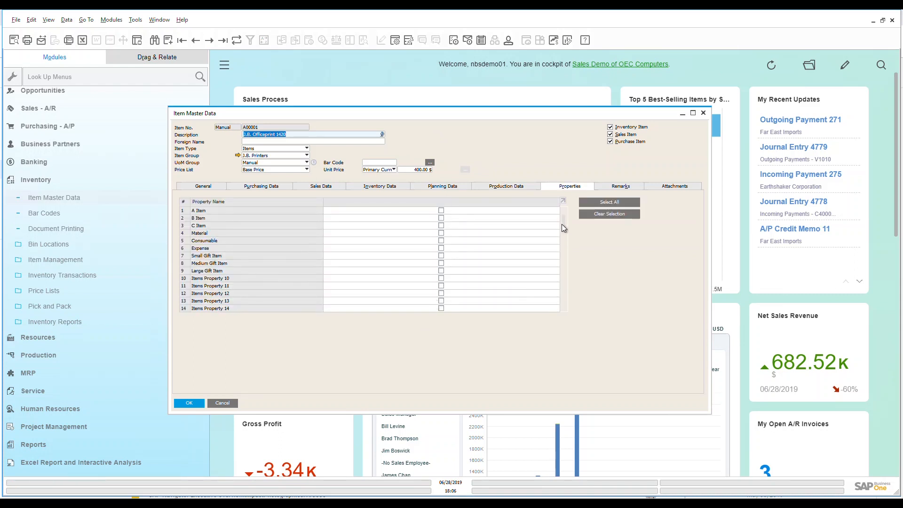
scroll("down", 3)
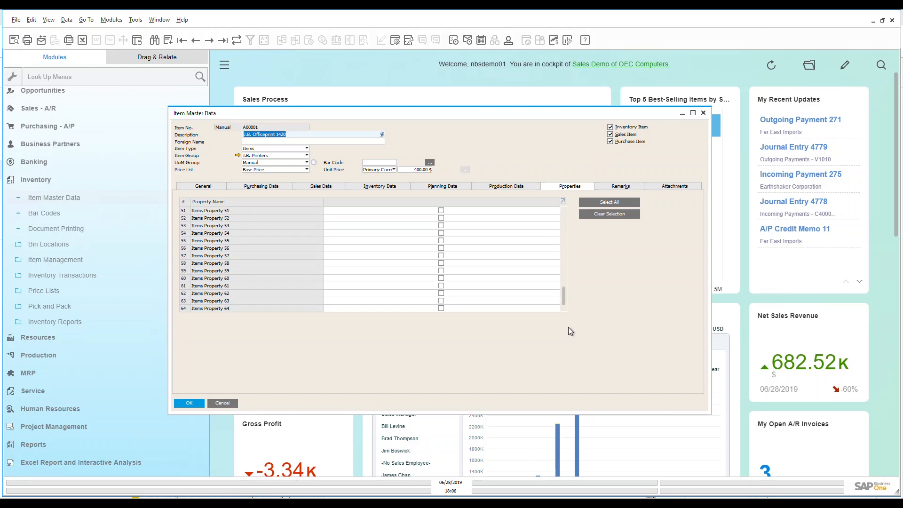
scroll("up", 3)
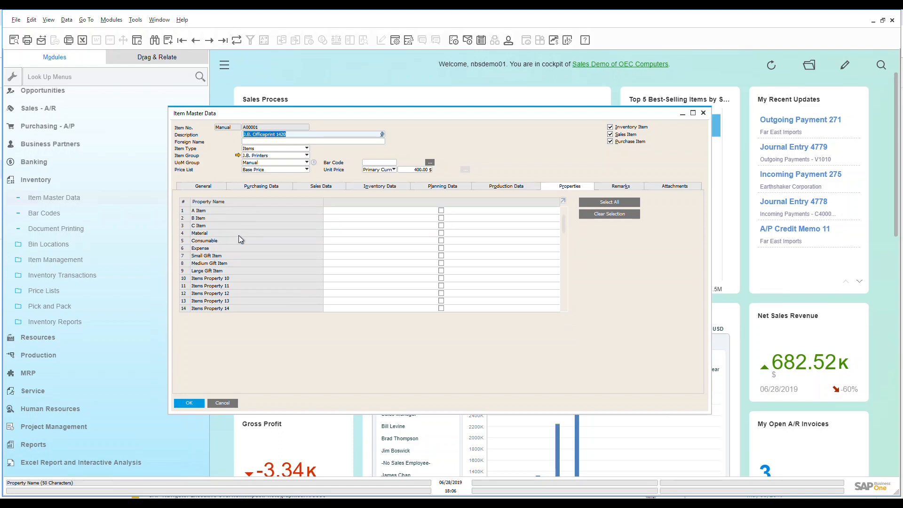
mouse_move(228, 246)
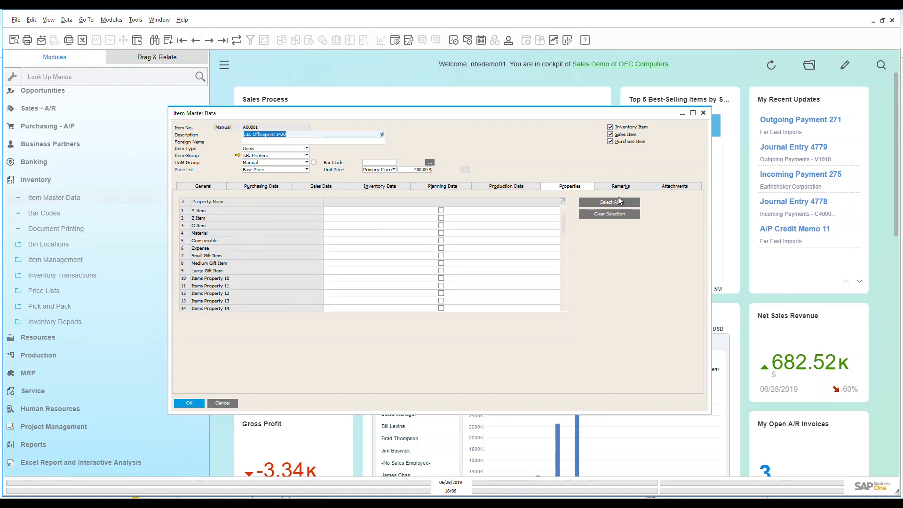
mouse_move(673, 189)
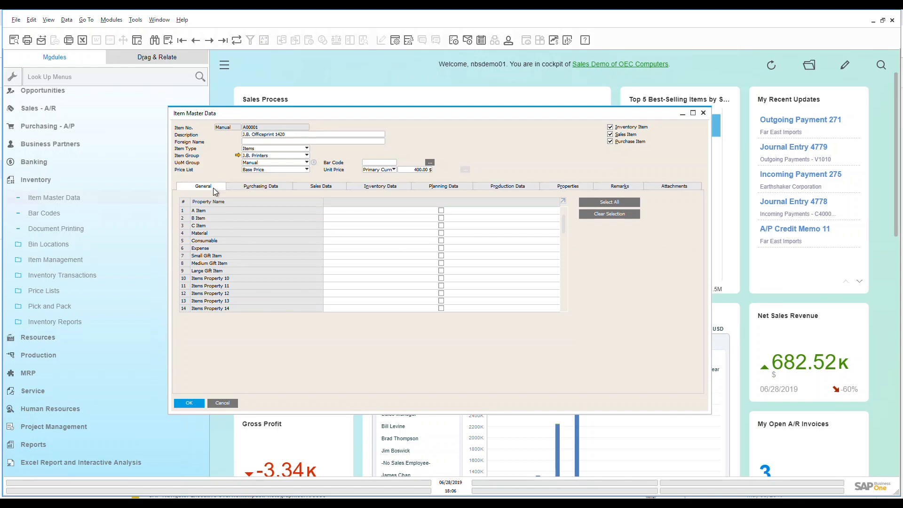
left_click(202, 186)
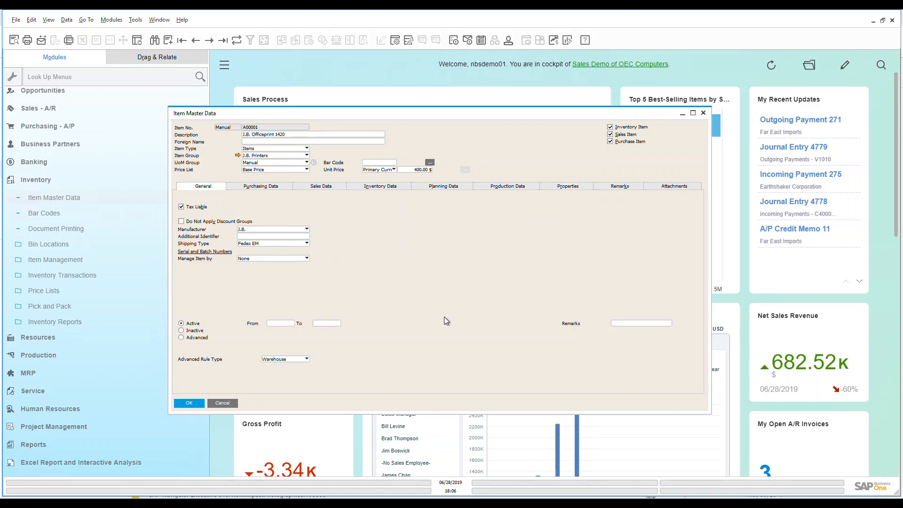
mouse_move(442, 321)
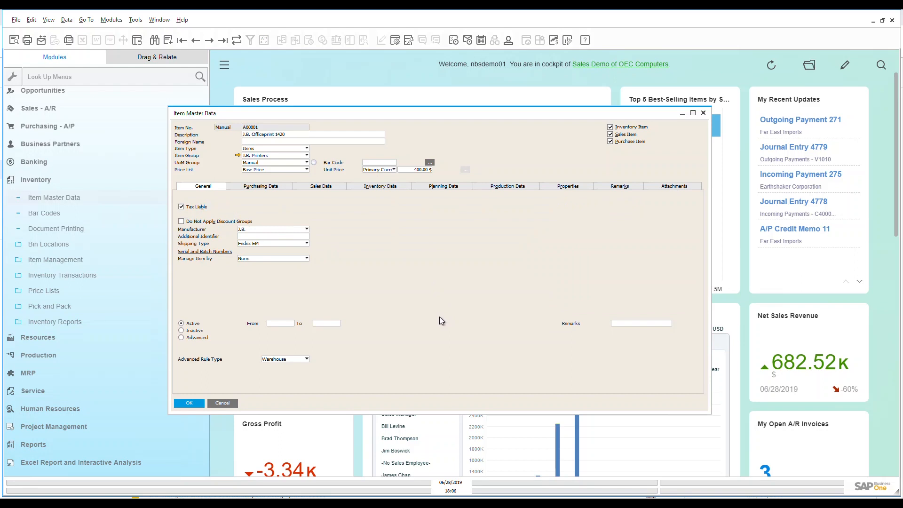